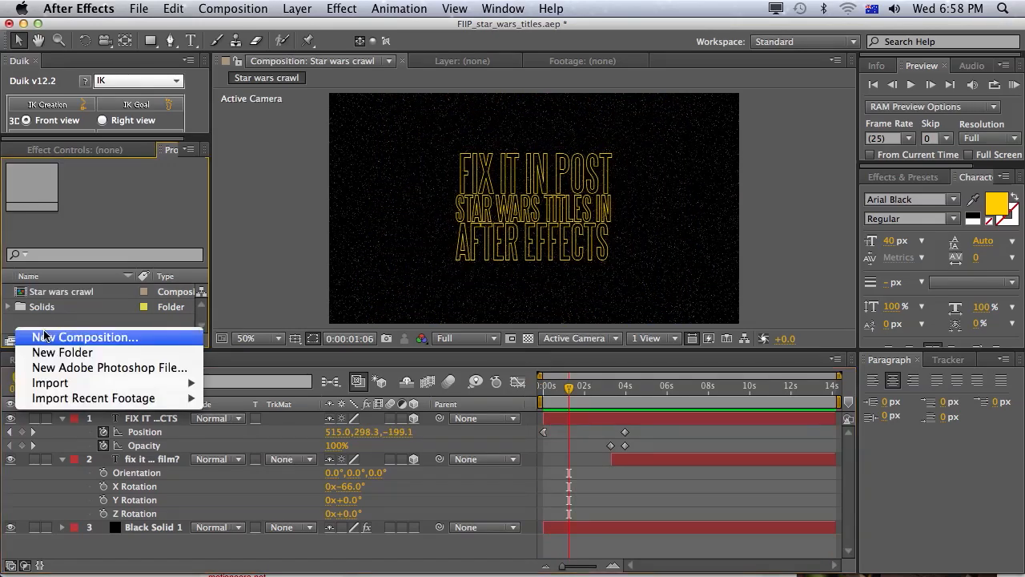
Step: Create the 'Star Wars titles' composition at 1024×576, 25 fps, 20 seconds
{"action": "left_click", "coordinate": [85, 337]}
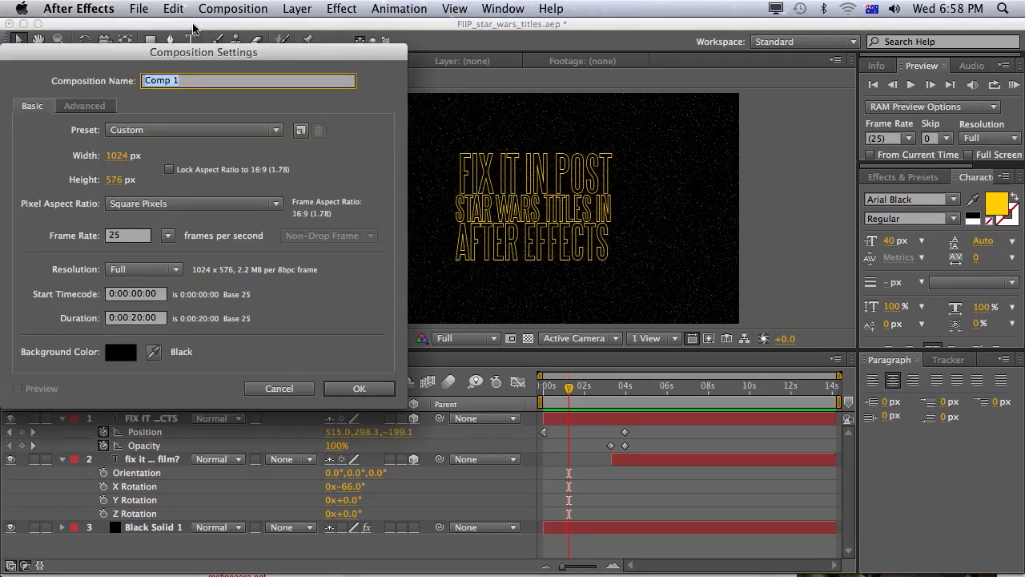
{"action": "type", "text": "Star W"}
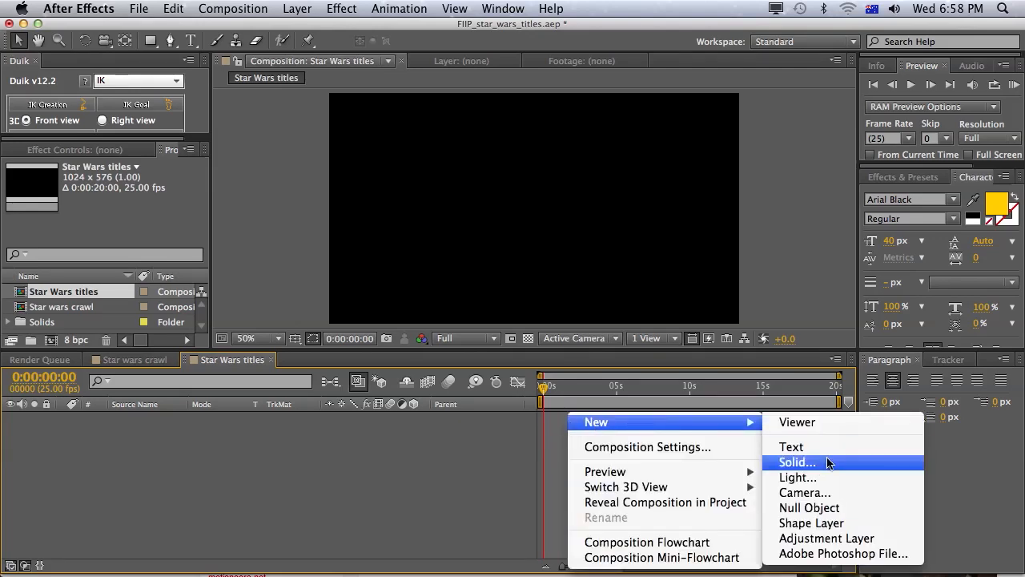
Step: Add a comp-sized black solid layer, Black Solid 3, to the composition
{"action": "left_click", "coordinate": [796, 462]}
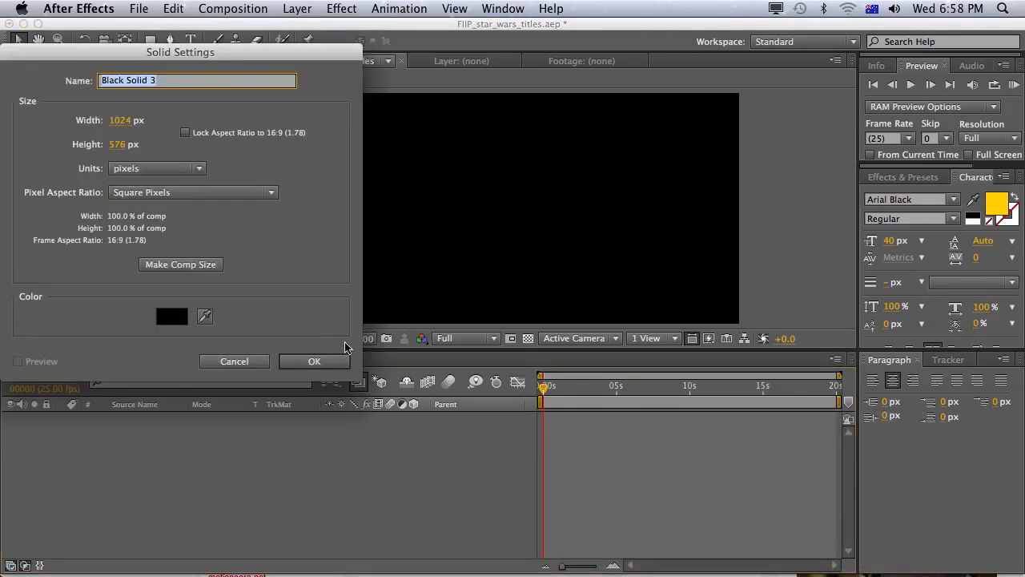
{"action": "left_click", "coordinate": [314, 360]}
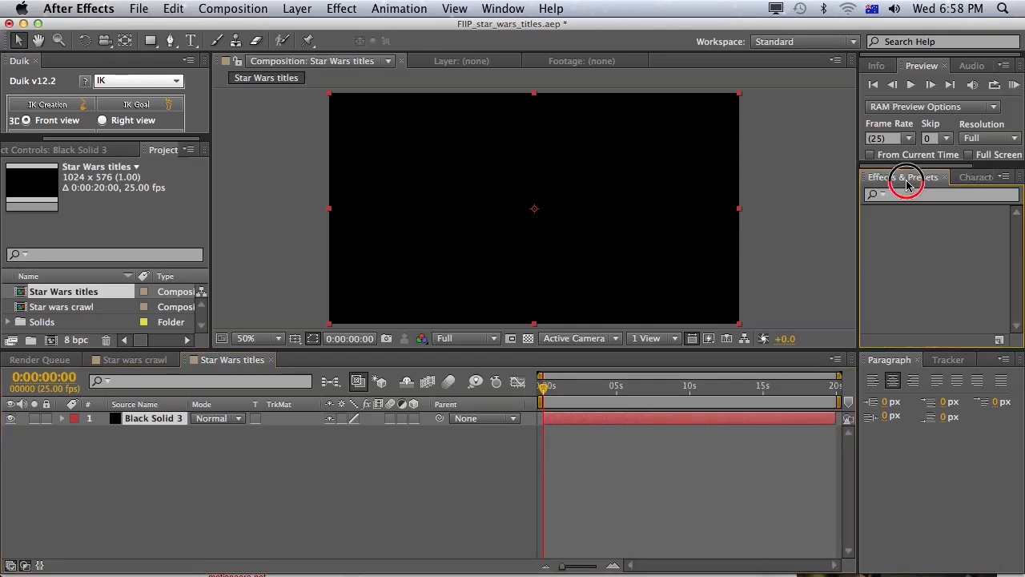
Step: Apply Fractal Noise to Black Solid 3 with Brightness -61 and Scale 1
{"action": "left_click", "coordinate": [903, 177]}
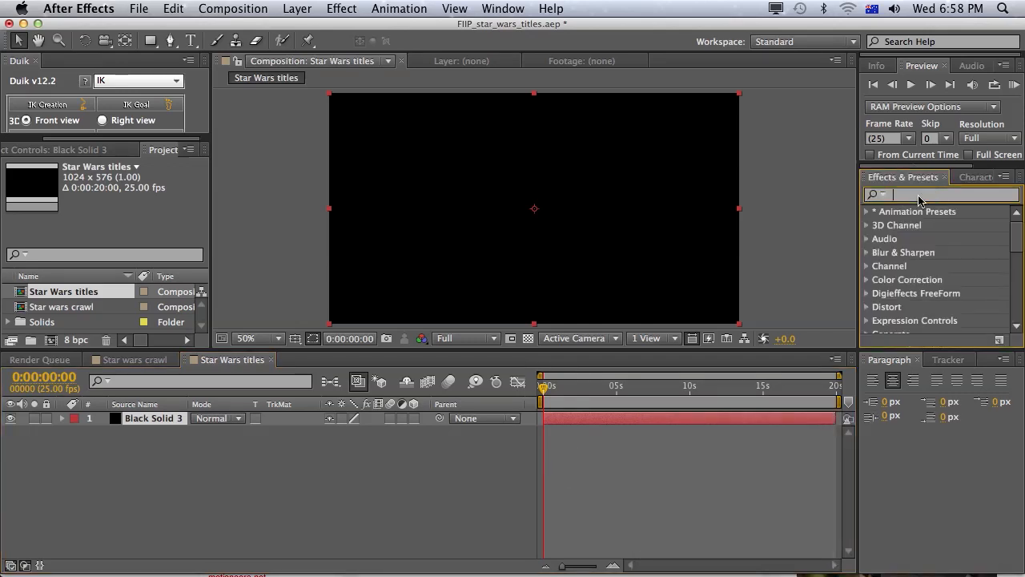
{"action": "type", "text": "fracta"}
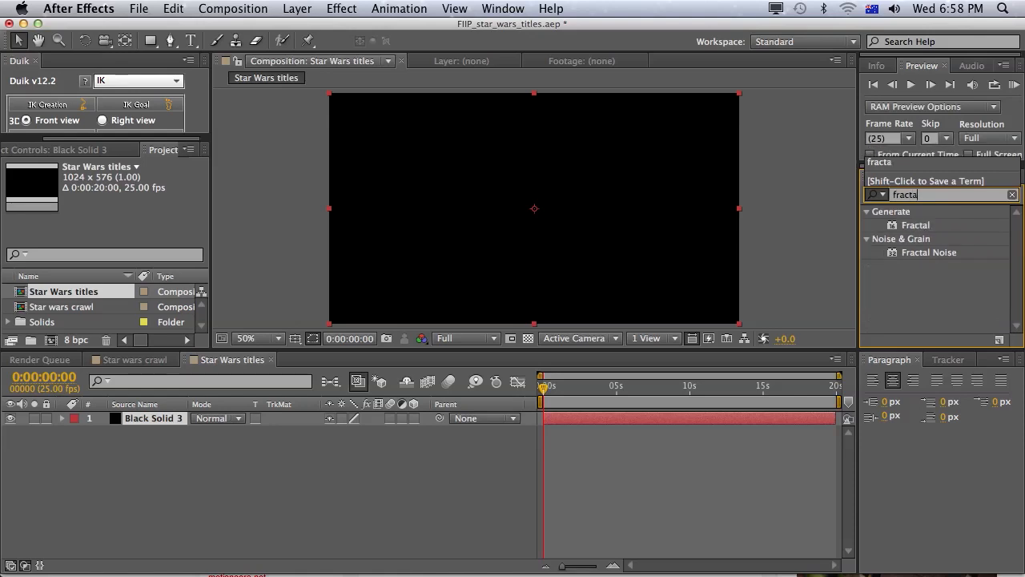
{"action": "double_click", "coordinate": [929, 252]}
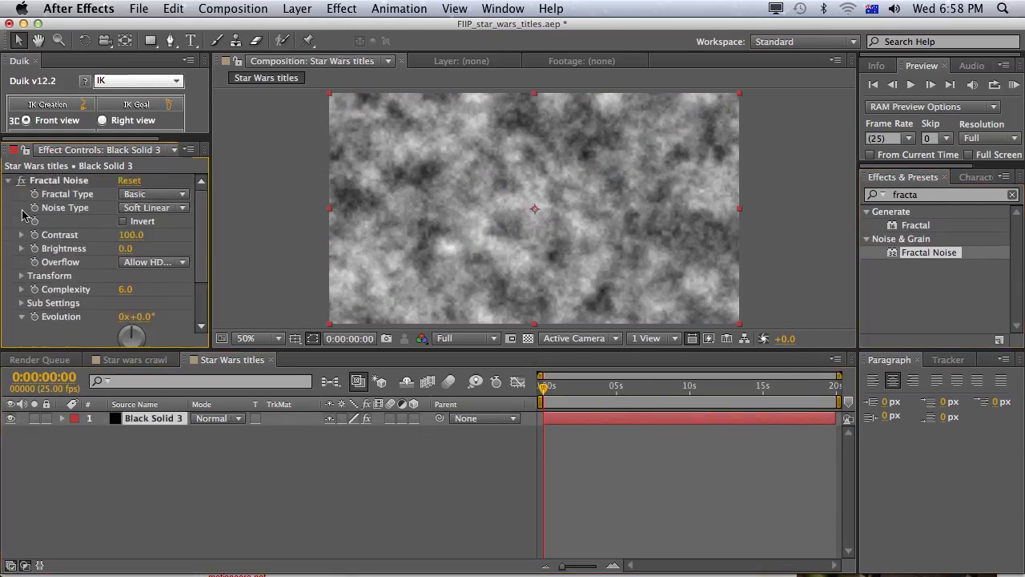
{"action": "left_click", "coordinate": [8, 180]}
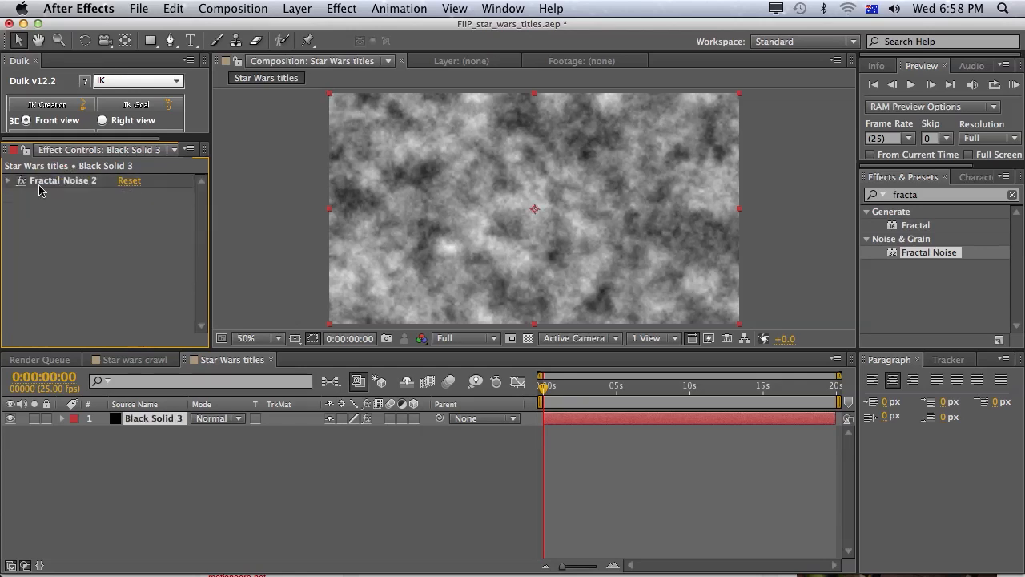
{"action": "left_click", "coordinate": [8, 179]}
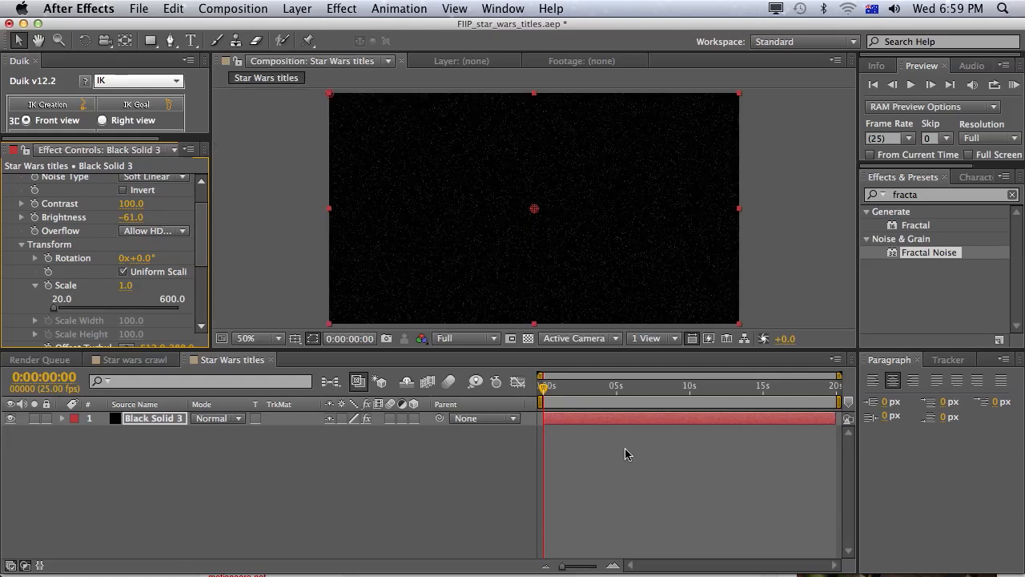
{"action": "right_click", "coordinate": [627, 453]}
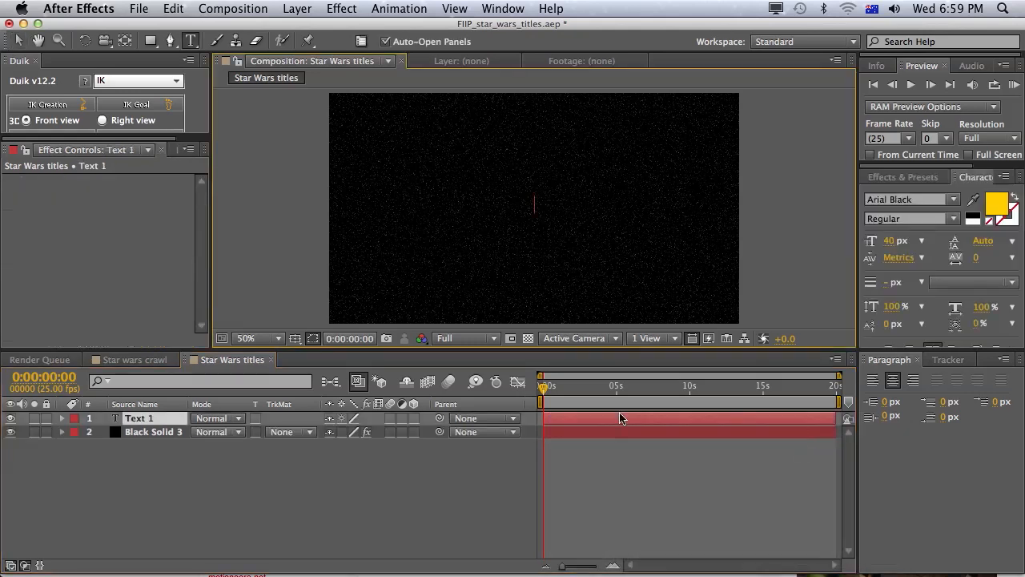
Step: Type the title 'STAR WARS TITLES / FIX IT IN POST' in SteelTongs at 610%, adding a stroke colour
{"action": "type", "text": "S"}
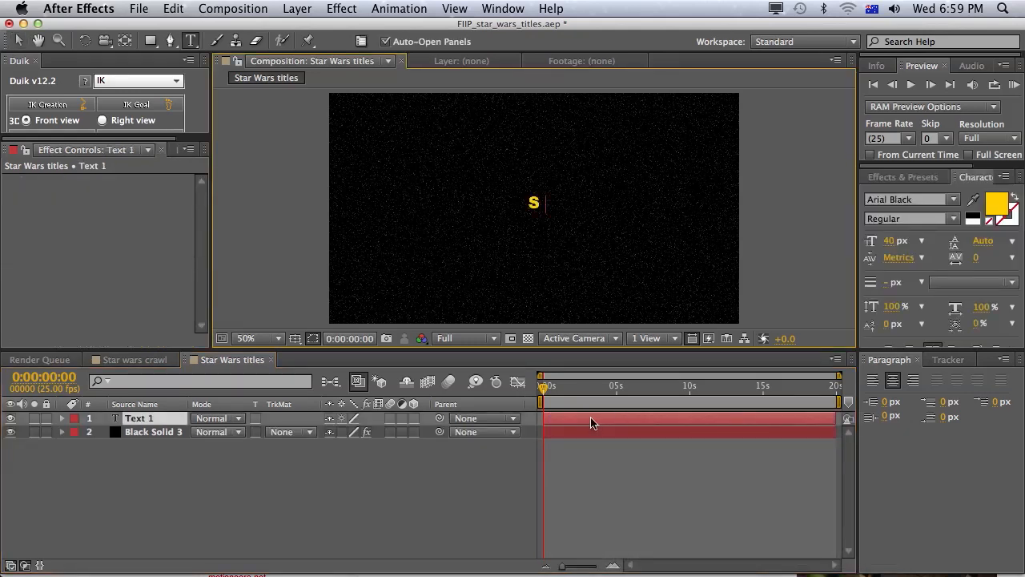
{"action": "type", "text": "TAR WARS TITLES"}
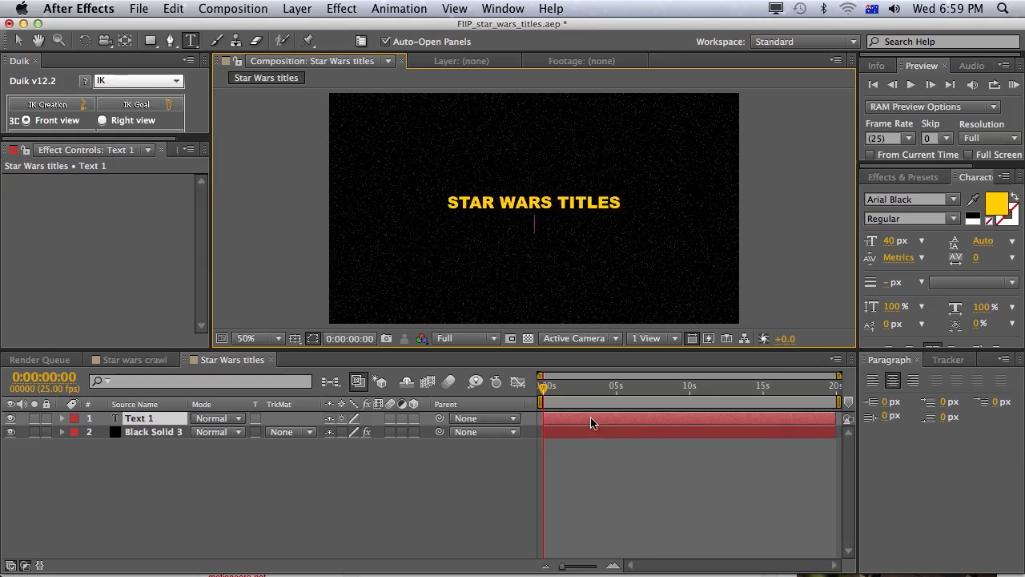
{"action": "type", "text": "FIX"}
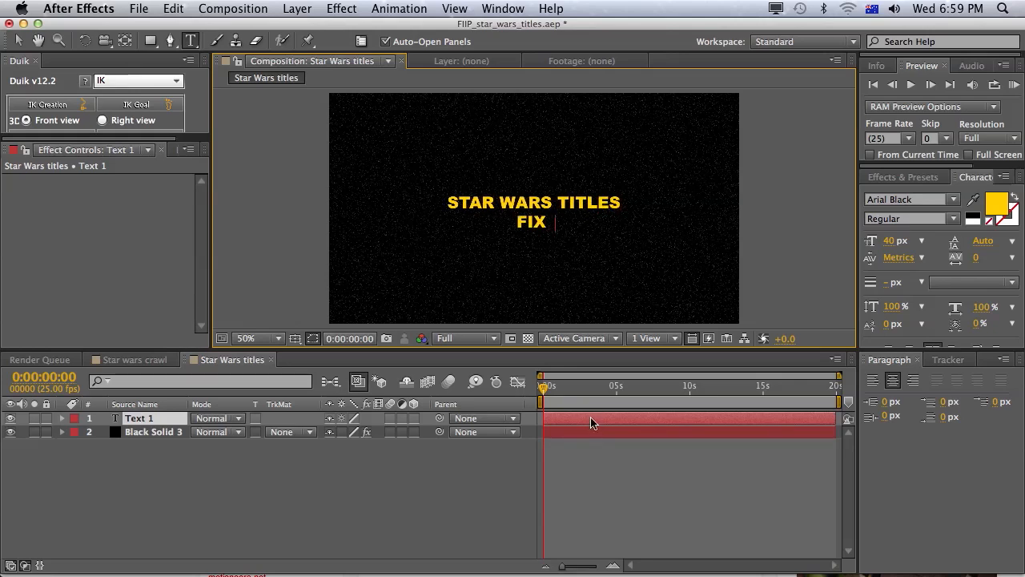
{"action": "type", "text": "IT IN POST"}
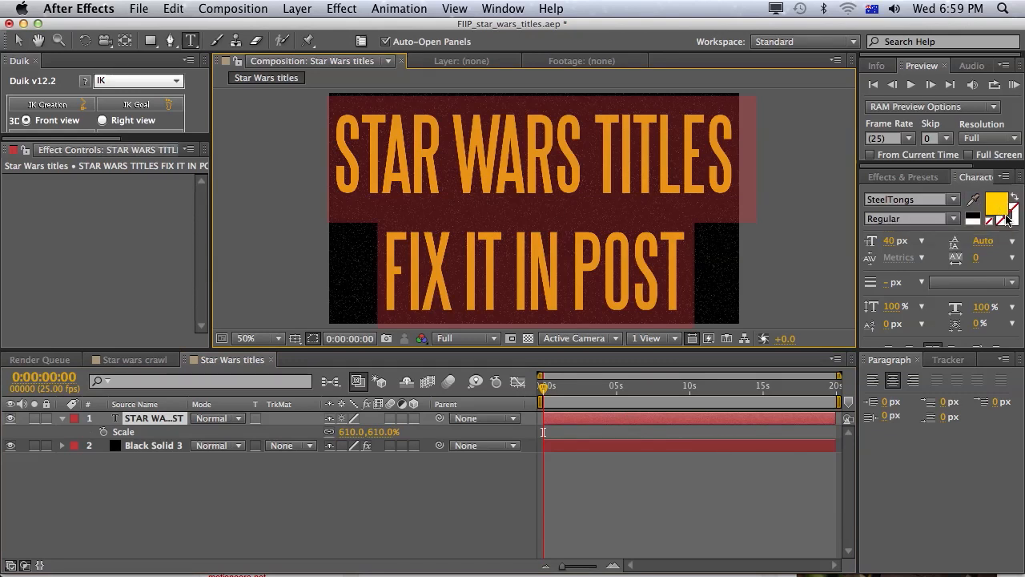
{"action": "mouse_move", "coordinate": [1007, 220]}
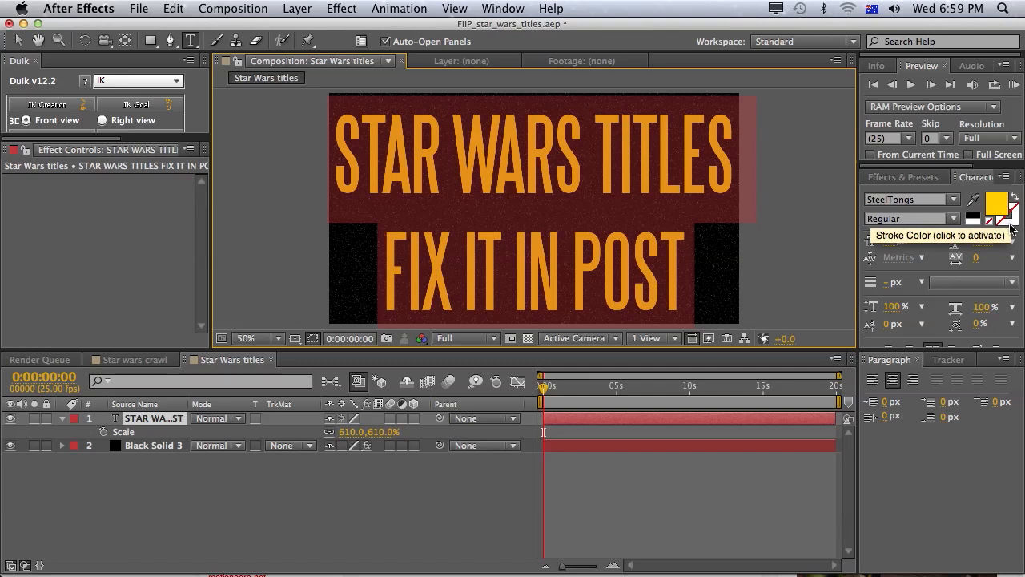
{"action": "left_click", "coordinate": [998, 200]}
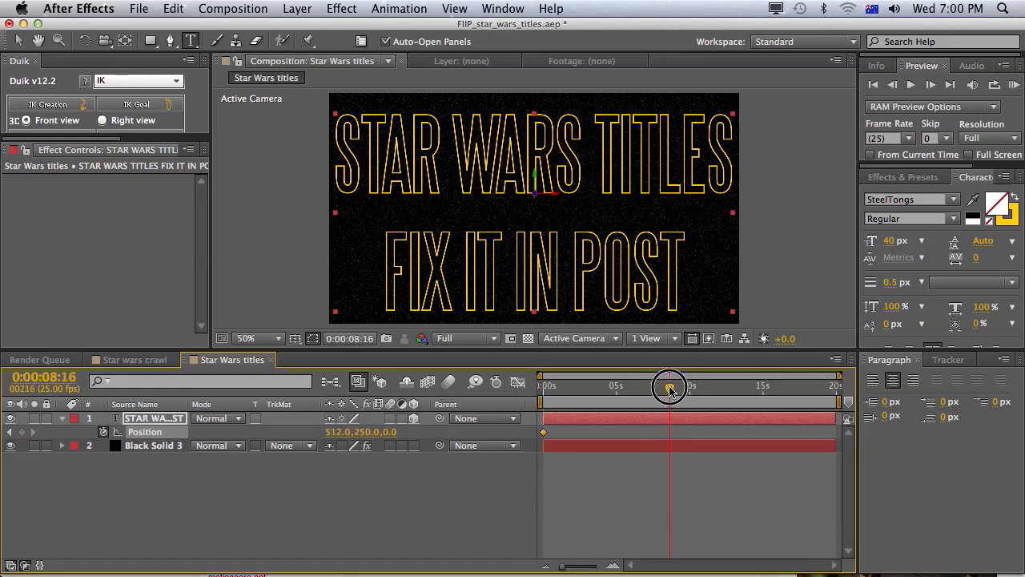
Step: Move the current time to about nine seconds for the end Position keyframe
{"action": "left_click_drag", "start_coordinate": [670, 386], "coordinate": [675, 387]}
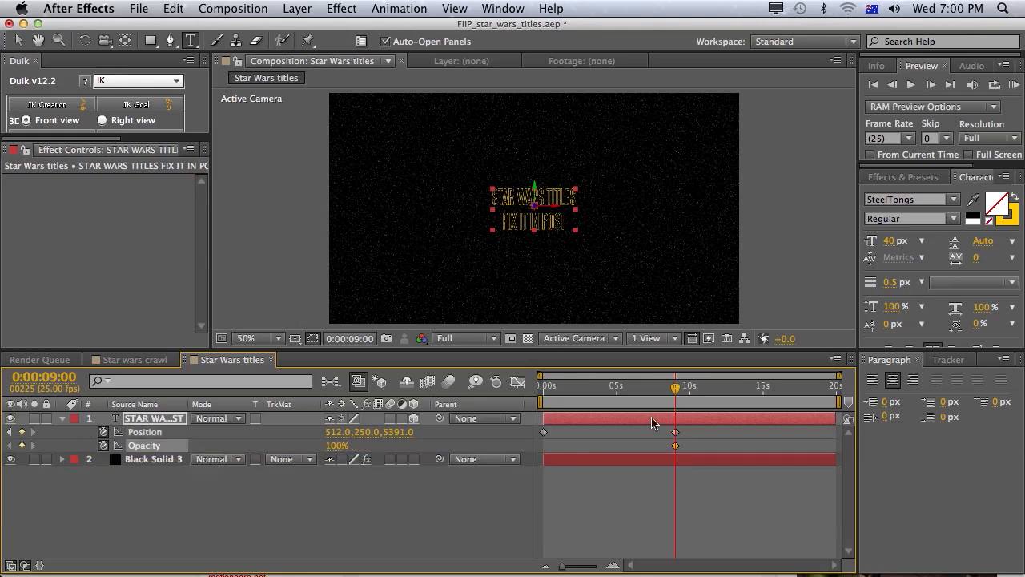
Step: Add Opacity keyframes at 7:15 (100%) and 9:00 (0%), then scrub to preview
{"action": "left_click_drag", "start_coordinate": [676, 387], "coordinate": [655, 388]}
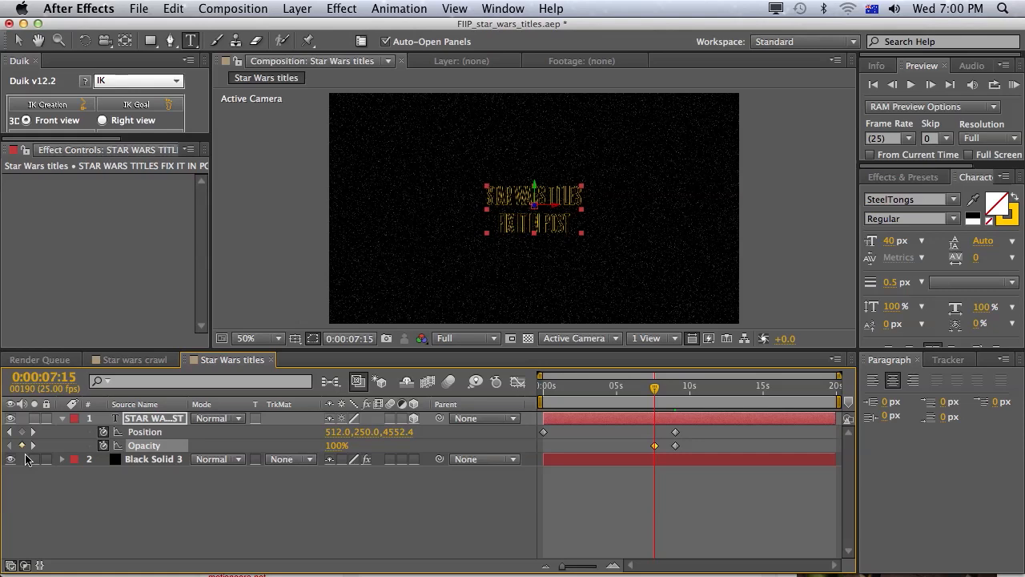
{"action": "left_click", "coordinate": [675, 386]}
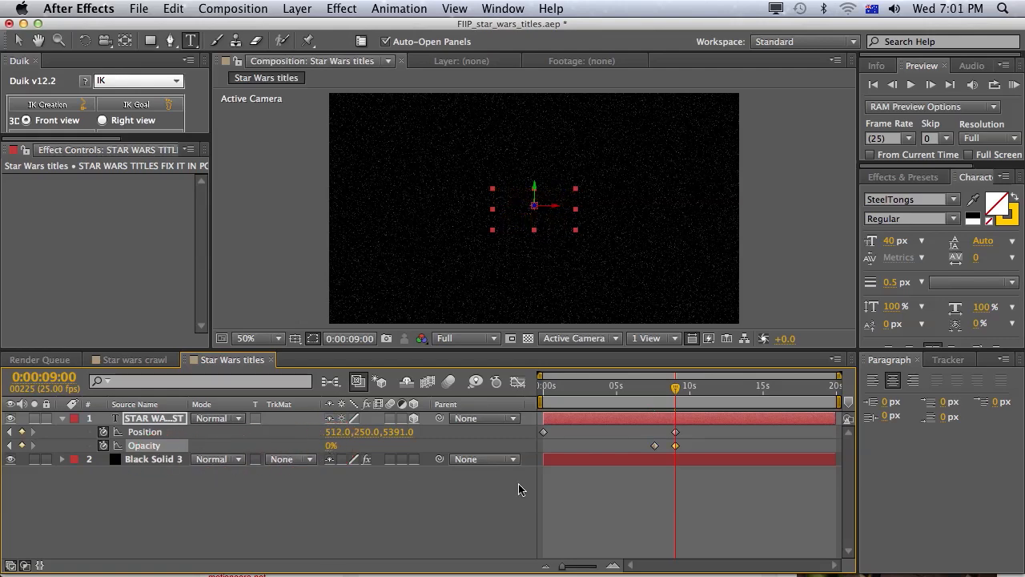
{"action": "left_click_drag", "start_coordinate": [675, 387], "coordinate": [571, 387]}
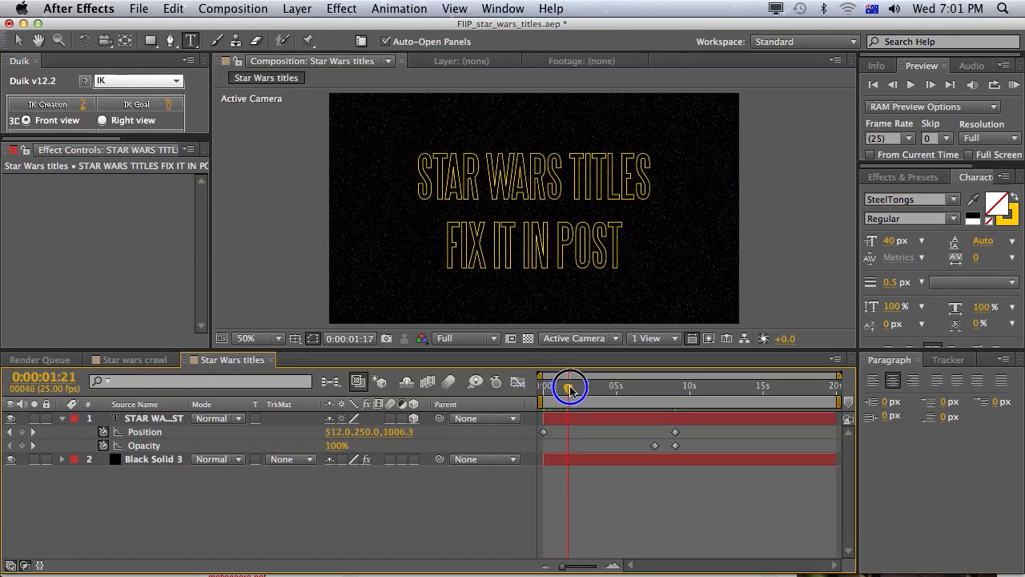
{"action": "left_click_drag", "start_coordinate": [570, 387], "coordinate": [619, 398]}
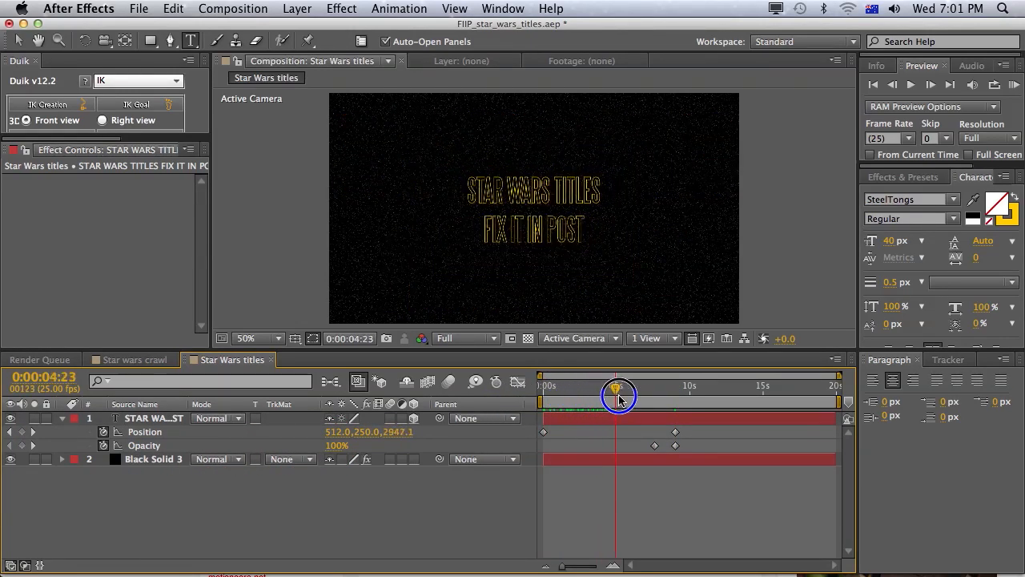
{"action": "left_click_drag", "start_coordinate": [617, 388], "coordinate": [663, 389]}
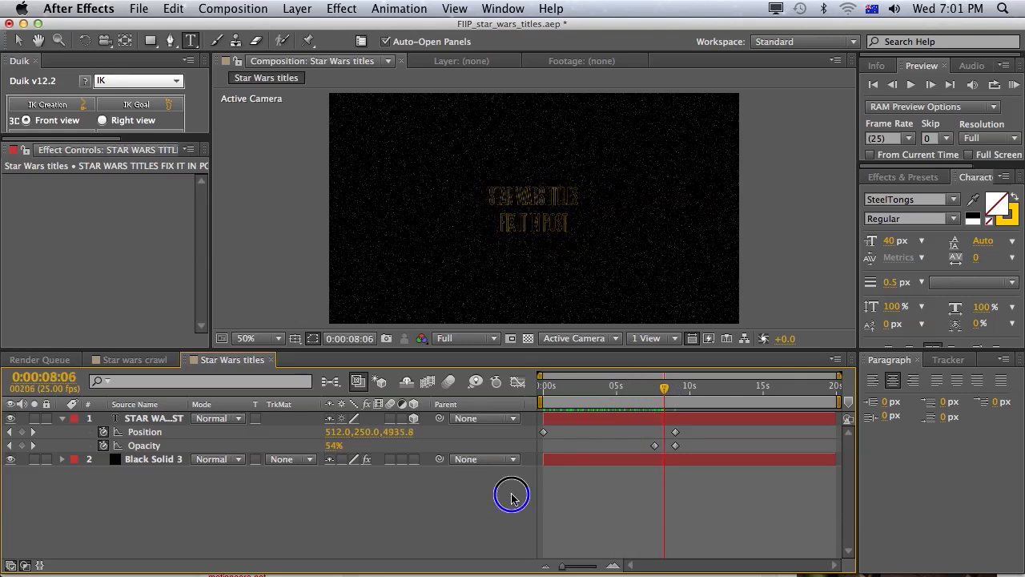
{"action": "mouse_move", "coordinate": [689, 411]}
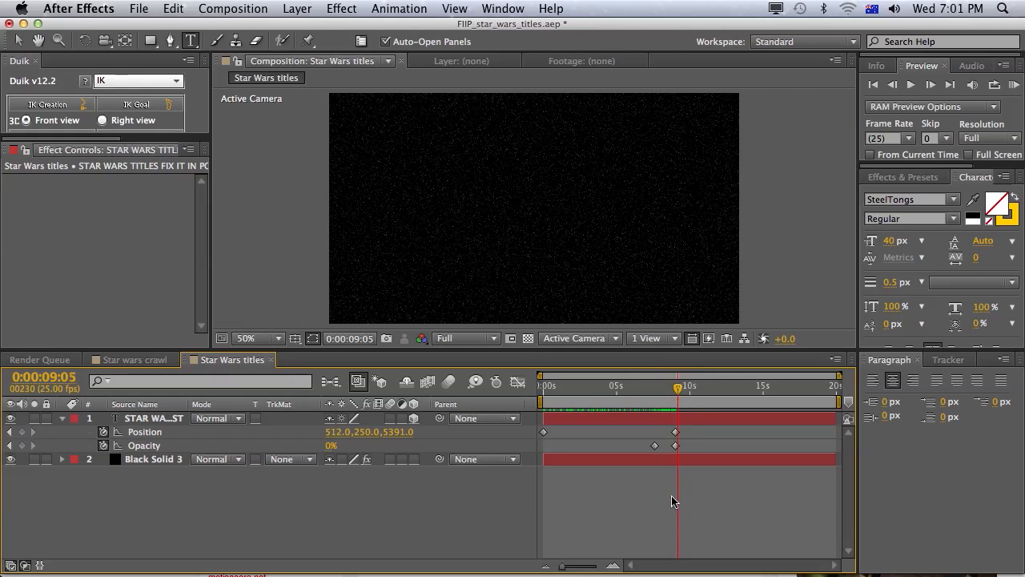
Step: Set the crawl text style to Arial Black, Regular, 40 px, yellow fill
{"action": "left_click", "coordinate": [258, 338]}
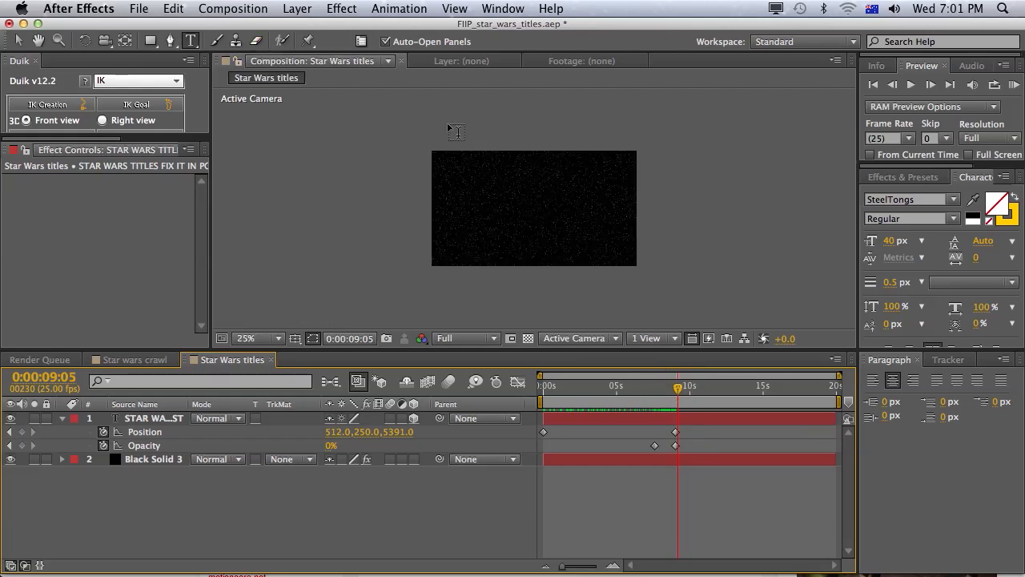
{"action": "mouse_move", "coordinate": [477, 158]}
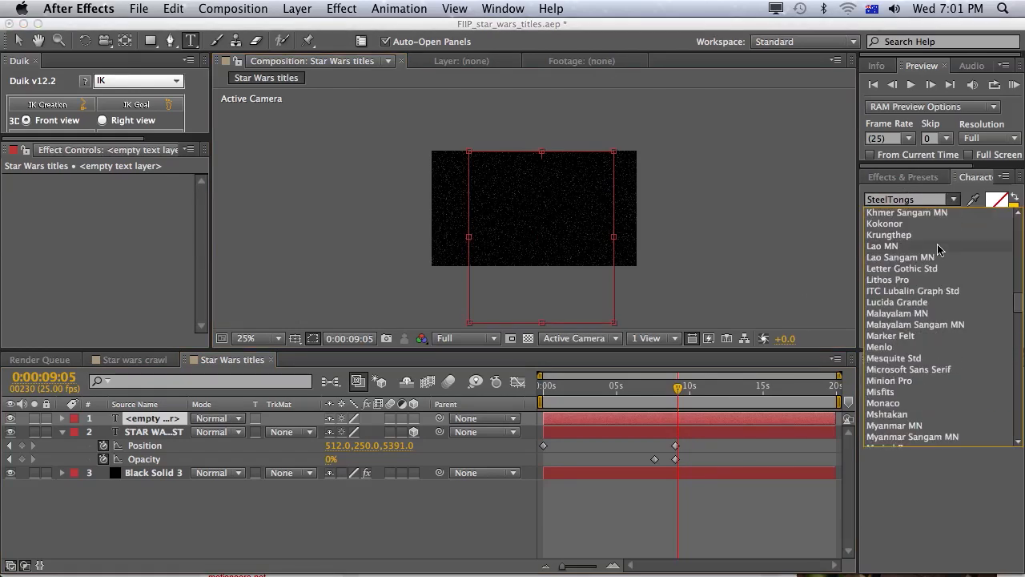
{"action": "left_click", "coordinate": [911, 198]}
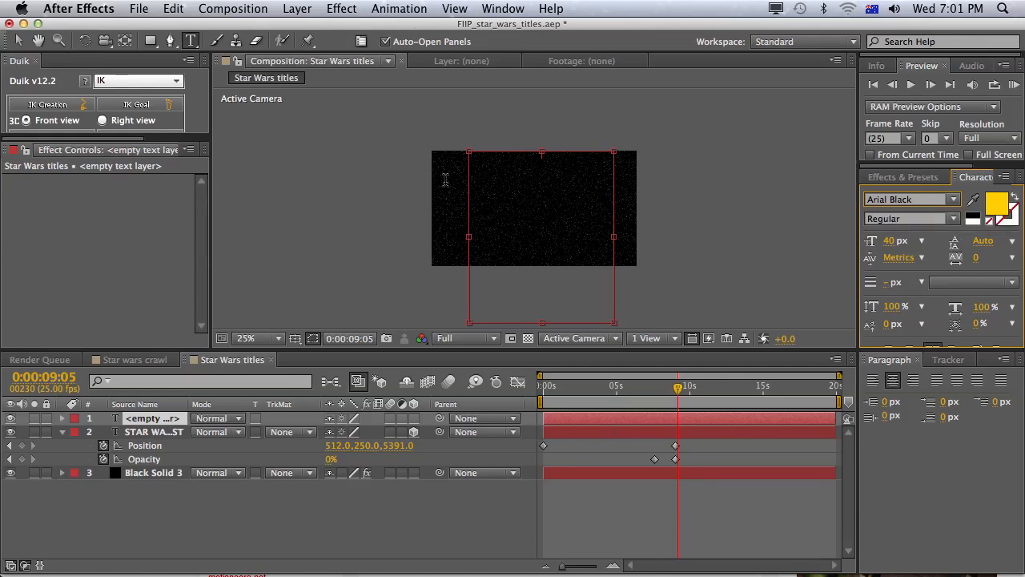
{"action": "mouse_move", "coordinate": [550, 171]}
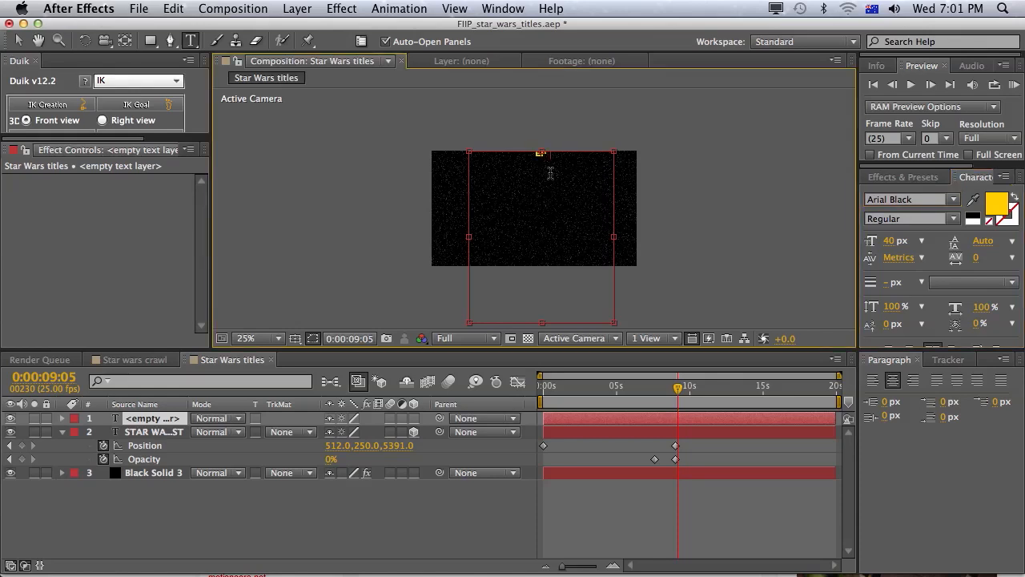
Step: Type the crawl: FIX IT IN POST, EPISODE IX, and the Sydney weather paragraphs
{"action": "type", "text": "Fix"}
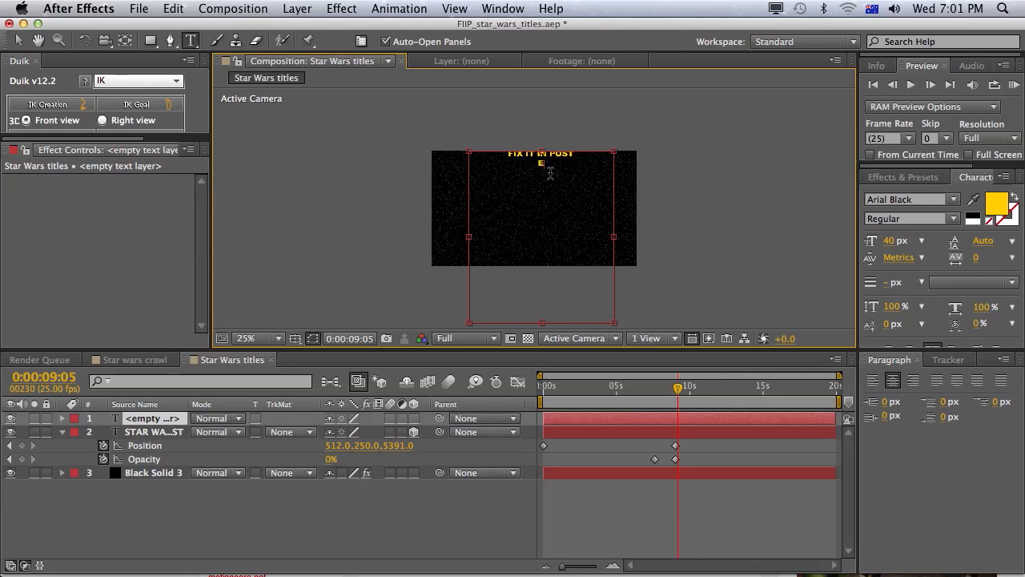
{"action": "type", "text": "EPISODE"}
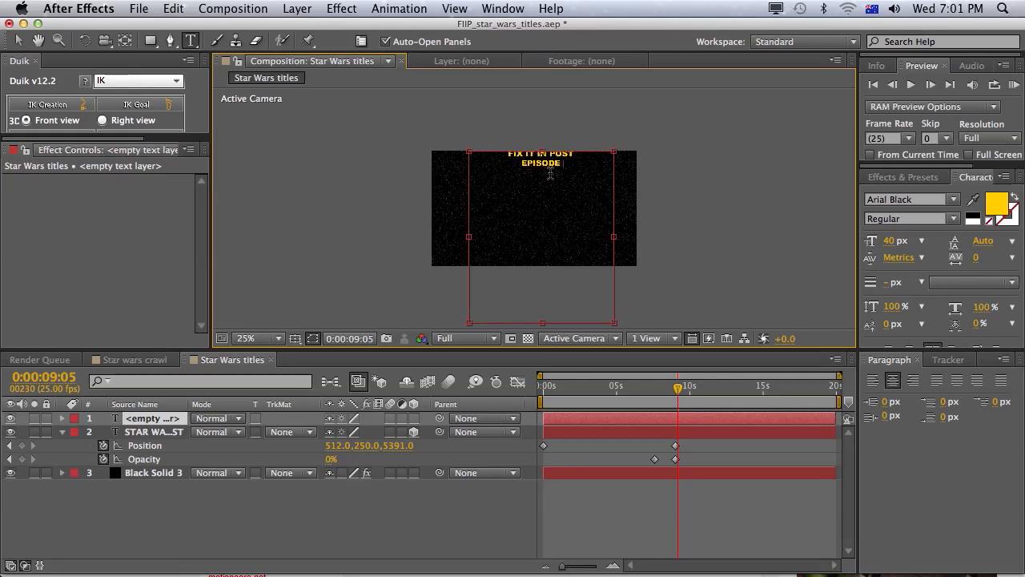
{"action": "type", "text": "IX"}
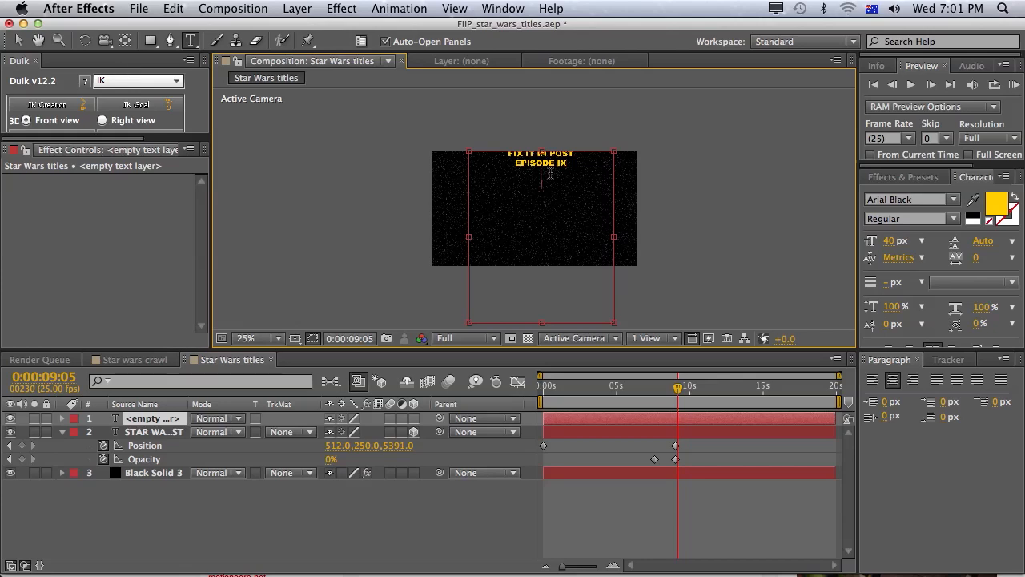
{"action": "type", "text": "I WAS SITTING AT"}
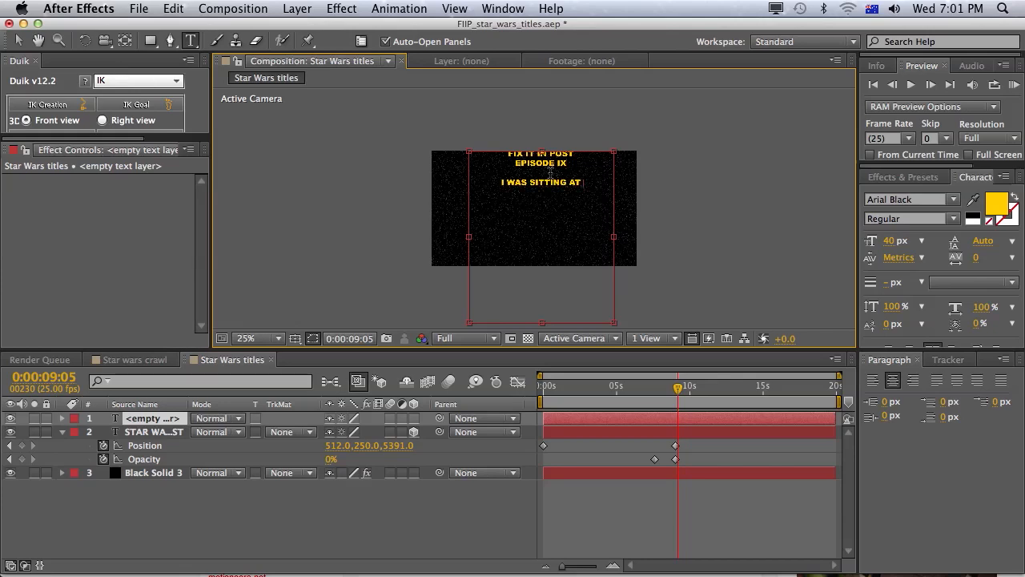
{"action": "type", "text": "MY DESK RECORDING A TUTORIAL"}
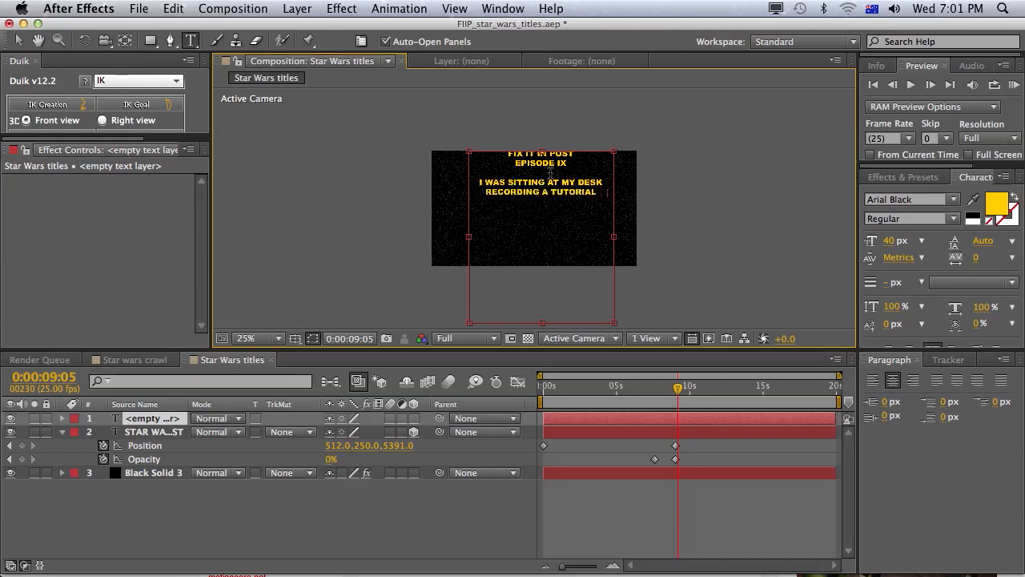
{"action": "type", "text": "FOR"}
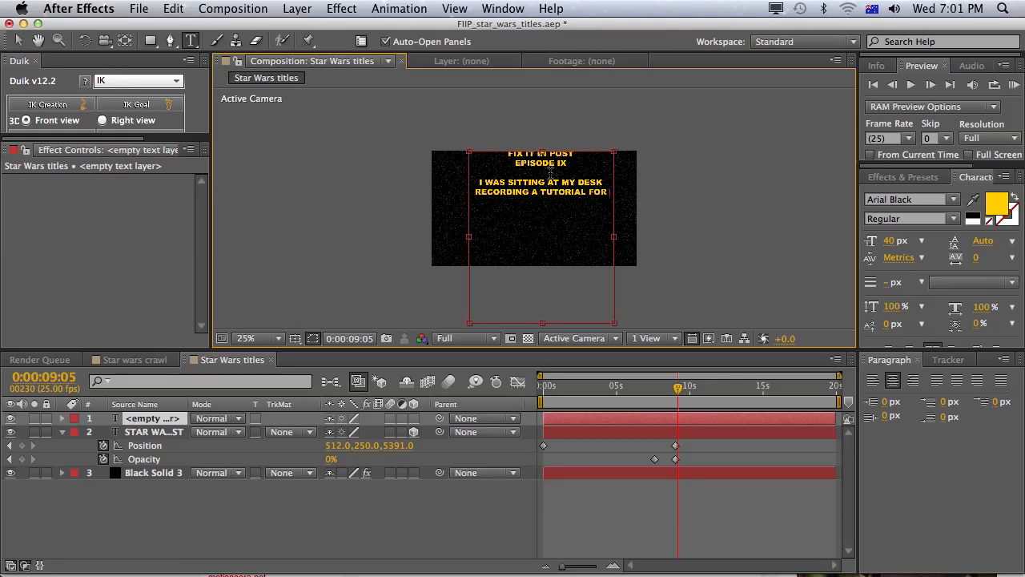
{"action": "type", "text": "THE POEP"}
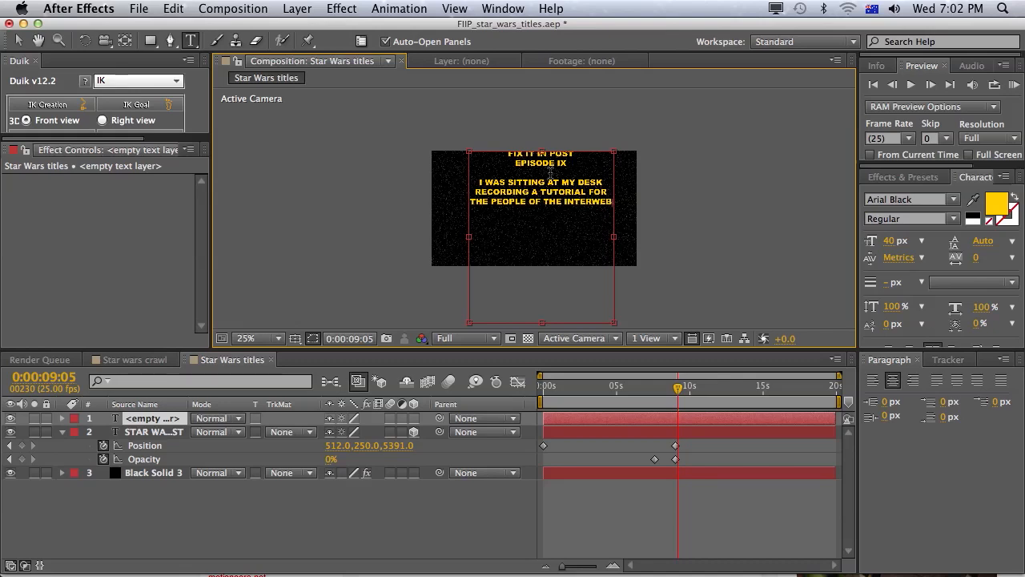
{"action": "type", "text": "TH"}
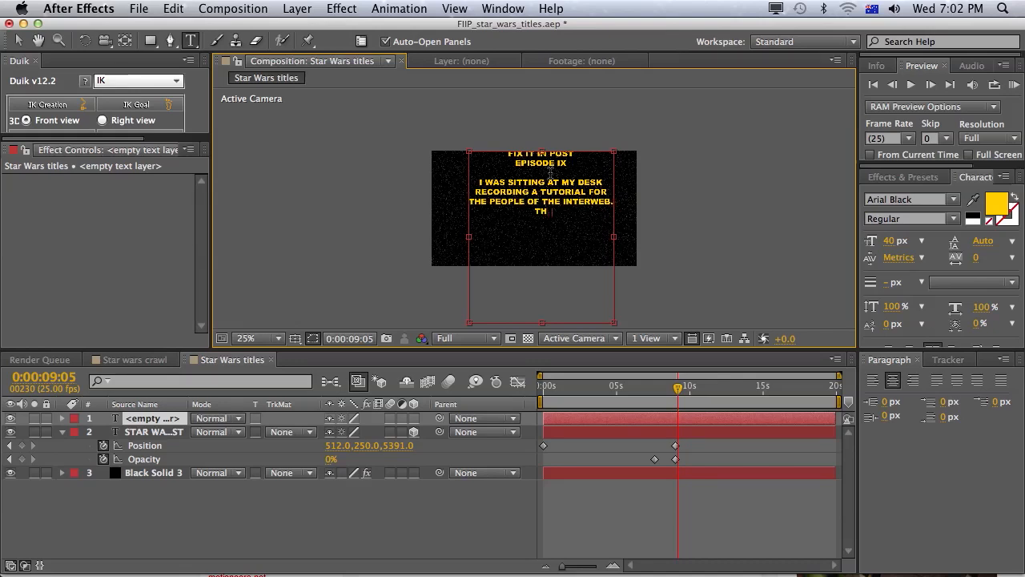
{"action": "type", "text": "THIS WEATHER TURT"}
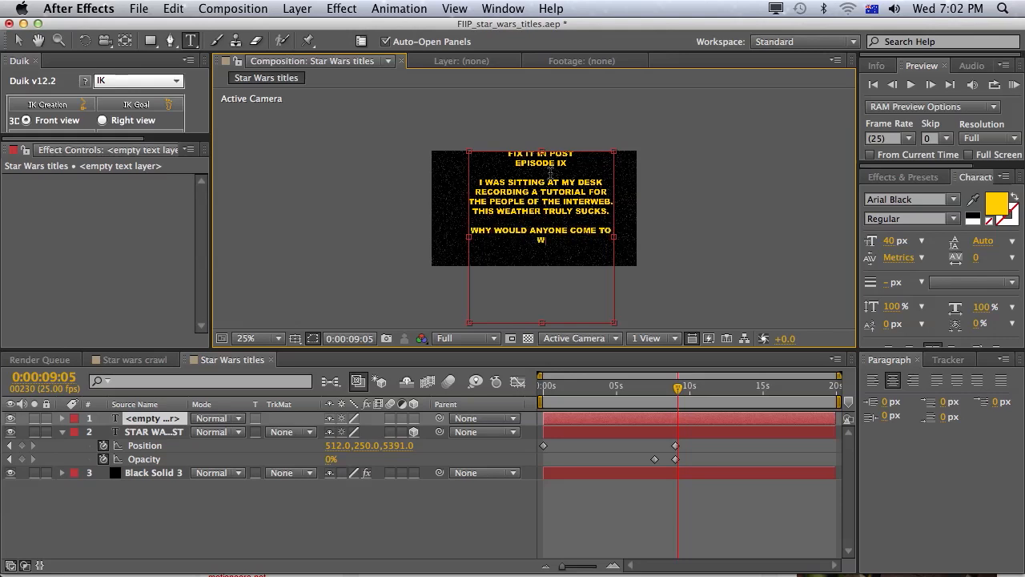
{"action": "type", "text": "SYDNEY  WHEN WE HAVE THIS"}
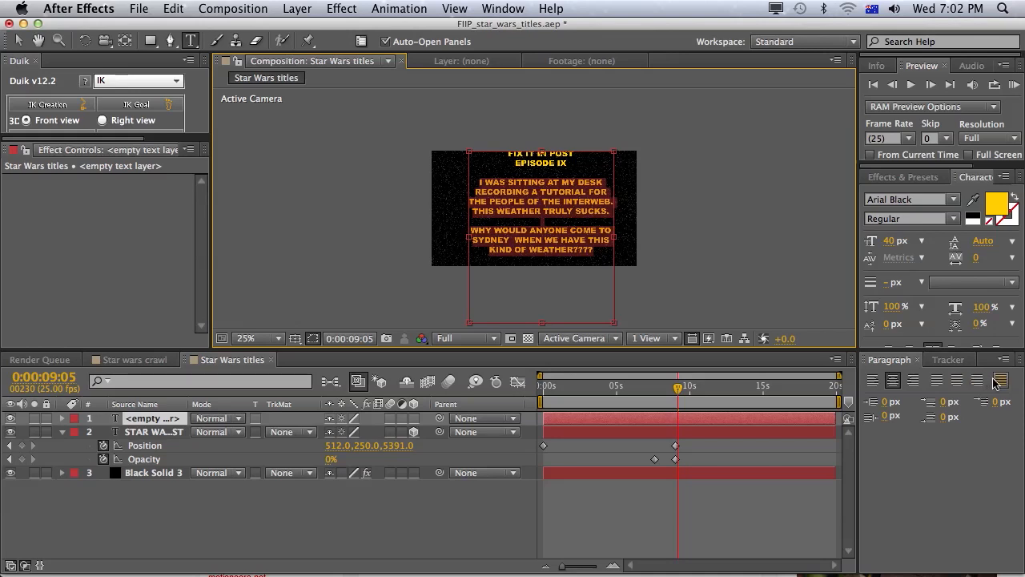
{"action": "mouse_move", "coordinate": [999, 379]}
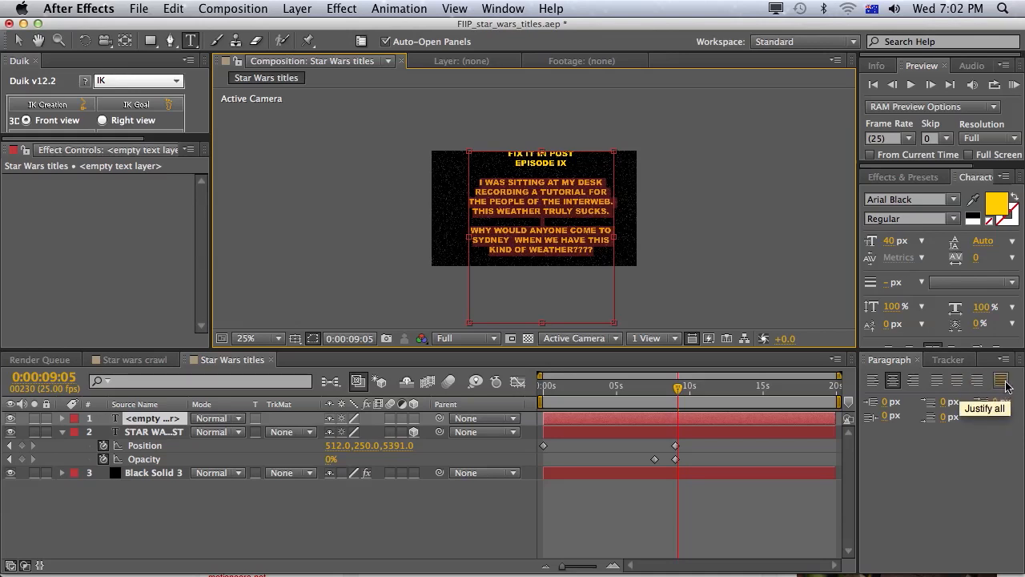
Step: Apply Justify All to the crawl paragraph and exit text editing
{"action": "left_click", "coordinate": [1001, 381]}
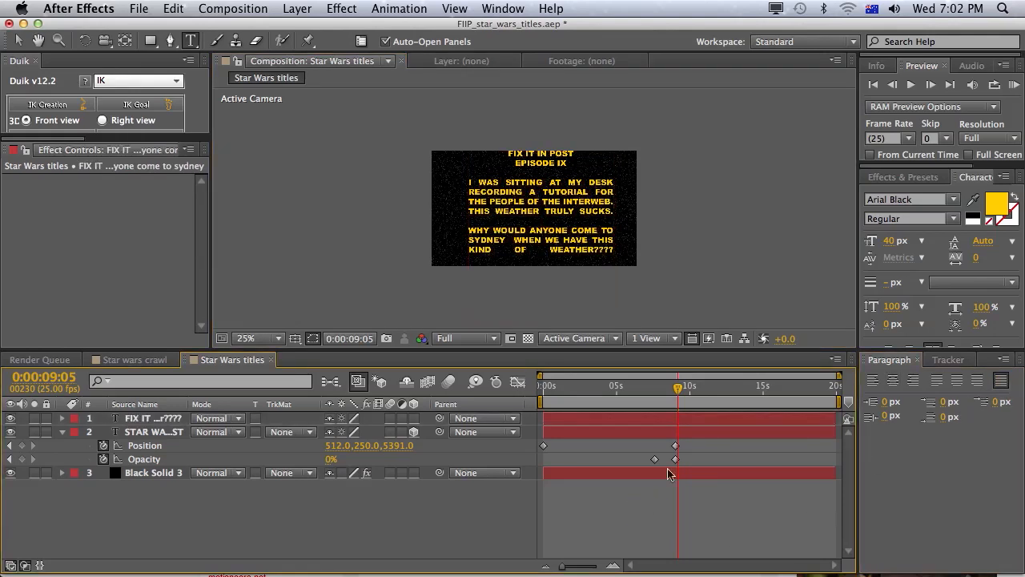
{"action": "left_click", "coordinate": [152, 417]}
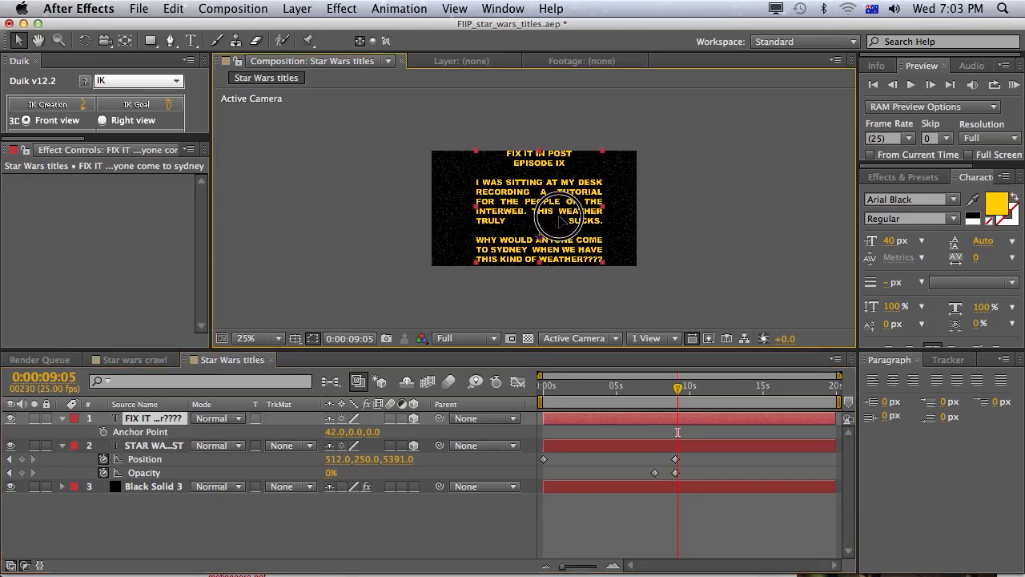
Step: Scale the crawl text to 115% and tilt it back to -65° X Rotation
{"action": "double_click", "coordinate": [152, 417]}
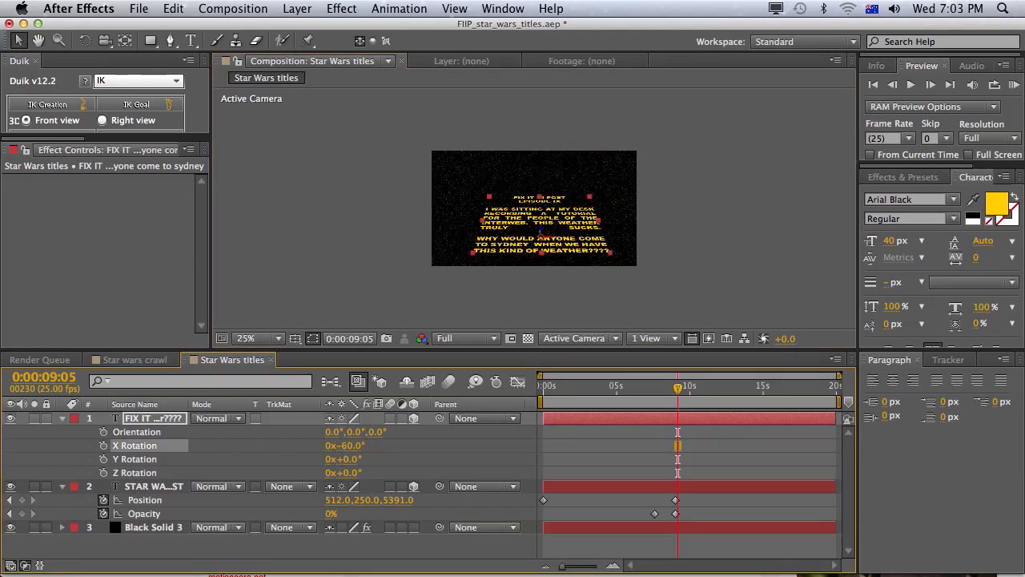
{"action": "left_click", "coordinate": [244, 337]}
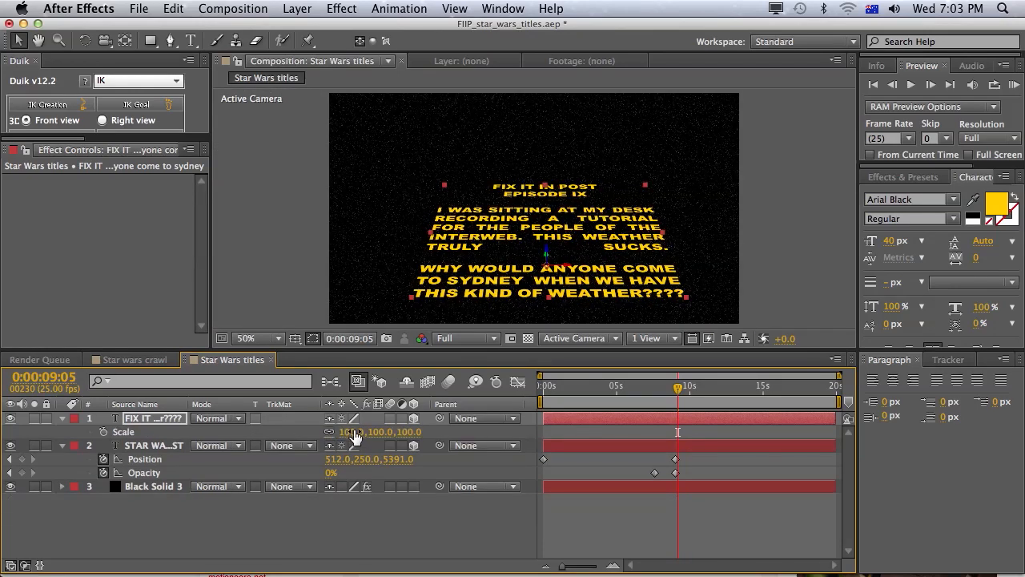
{"action": "left_click_drag", "start_coordinate": [365, 432], "coordinate": [364, 429]}
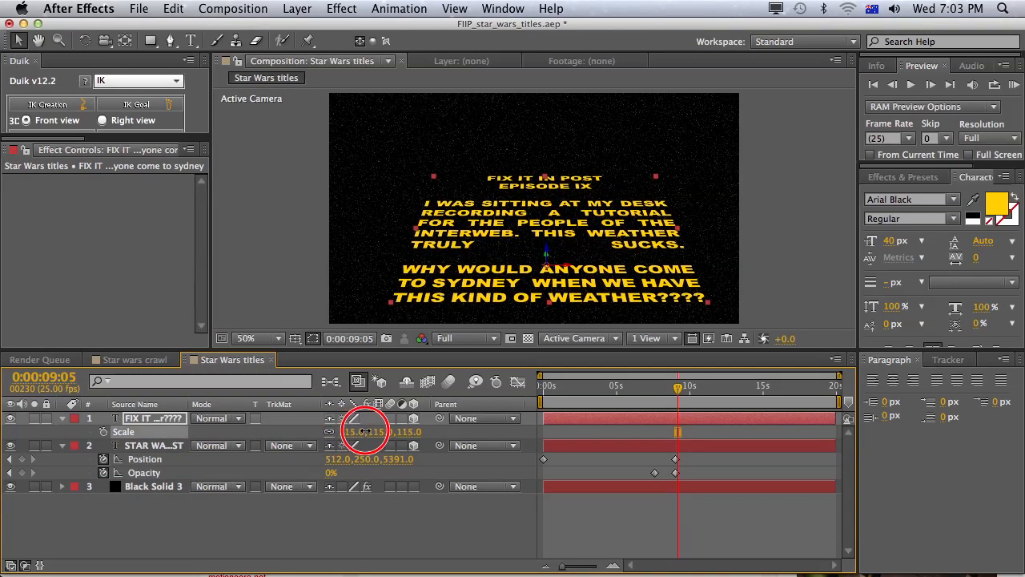
{"action": "left_click_drag", "start_coordinate": [364, 432], "coordinate": [401, 431]}
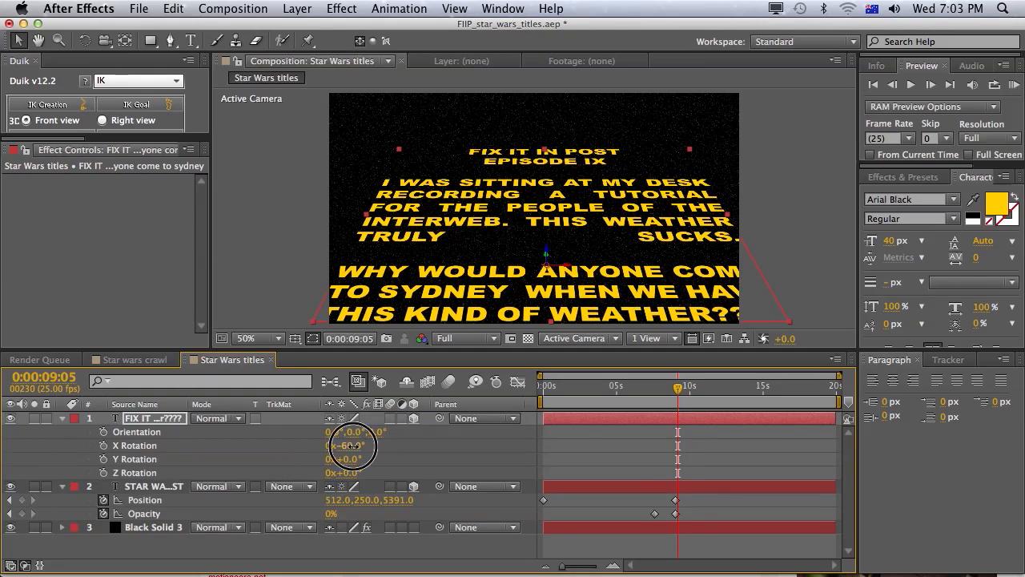
{"action": "left_click_drag", "start_coordinate": [348, 446], "coordinate": [345, 446]}
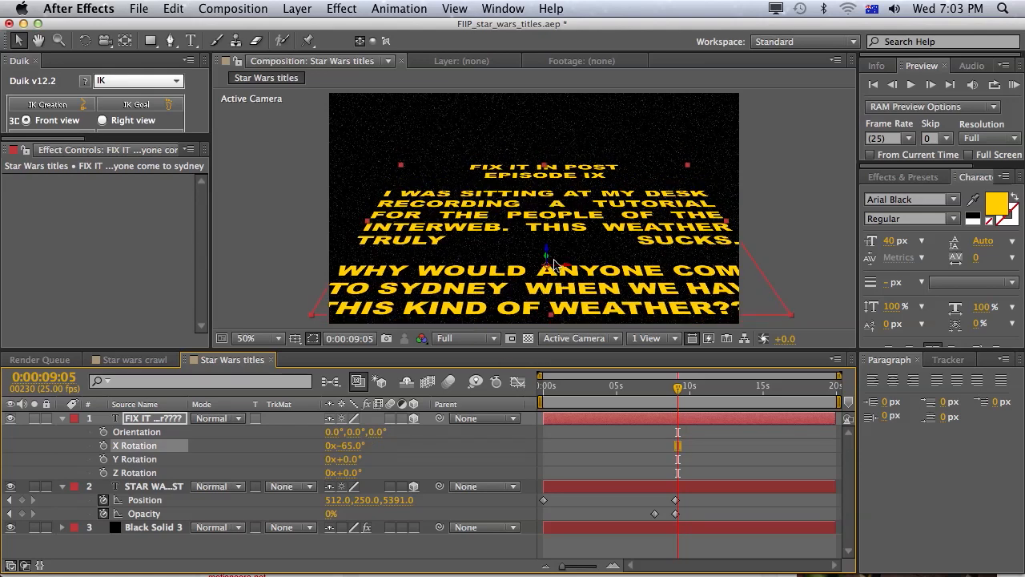
{"action": "mouse_move", "coordinate": [549, 260]}
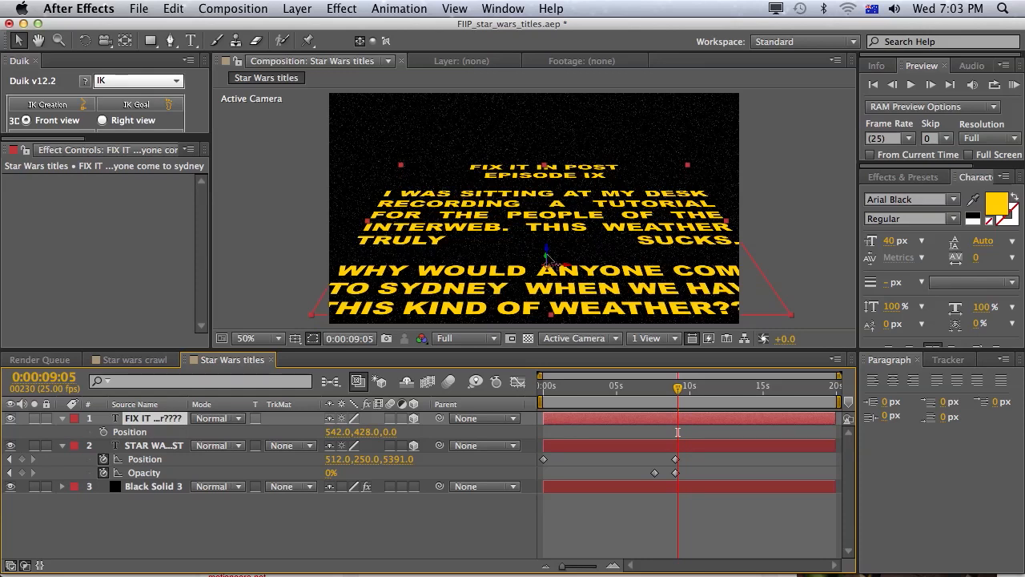
Step: Keyframe the crawl text's Position, ending at 542, 64.7, 779.2 so it scrolls away
{"action": "left_click", "coordinate": [244, 338]}
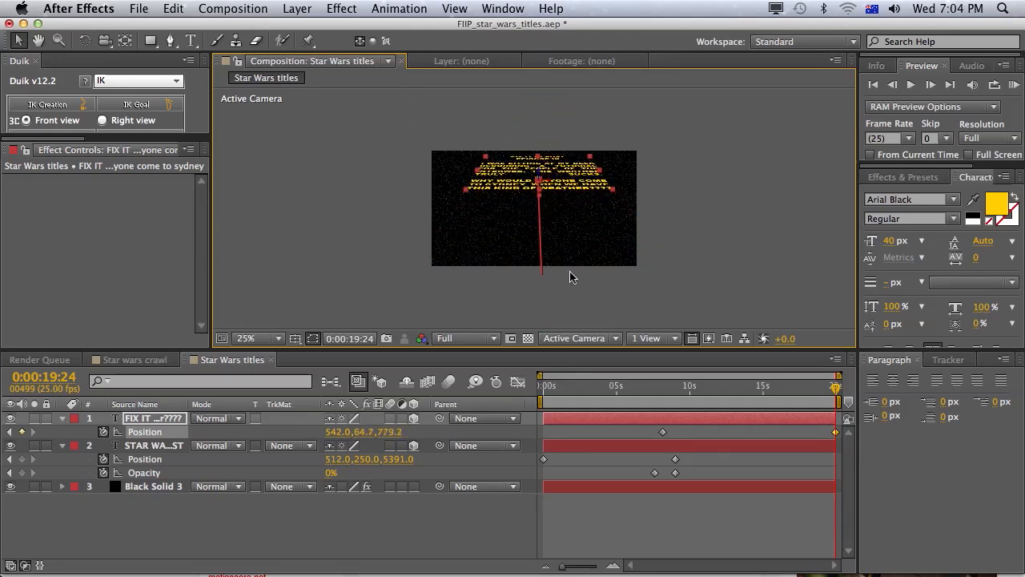
{"action": "left_click", "coordinate": [246, 337]}
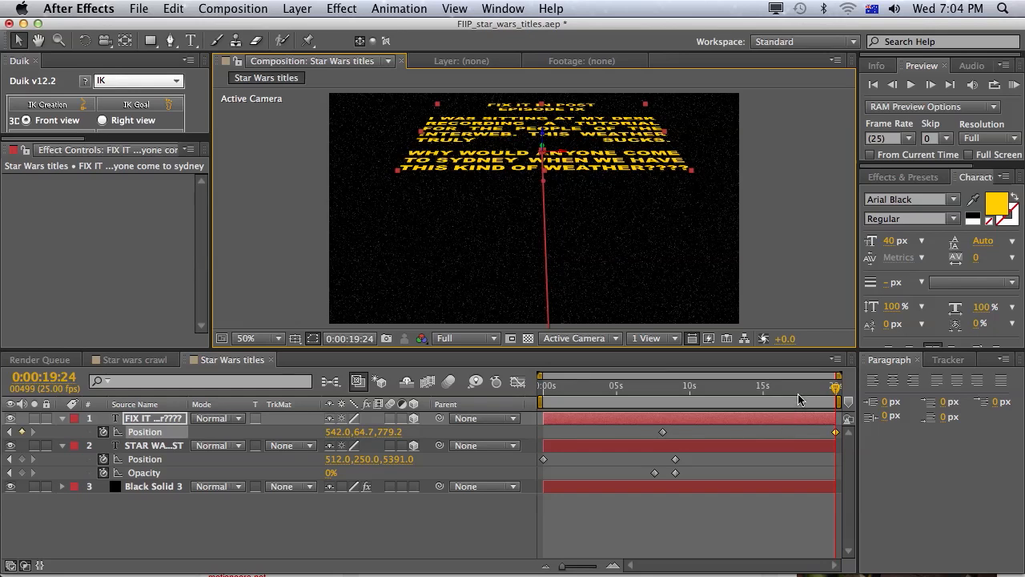